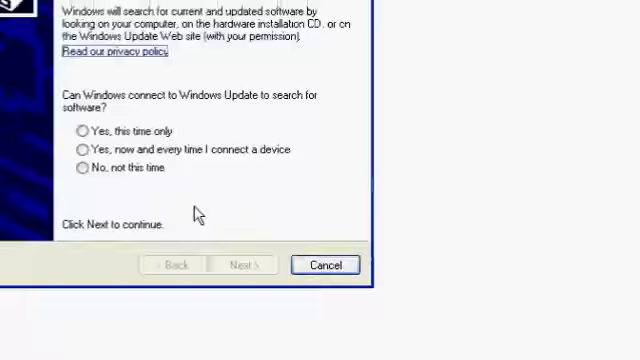
# Install the USB Serial Port driver without Windows Update and finish the wizard.
pyautogui.click(240, 264)
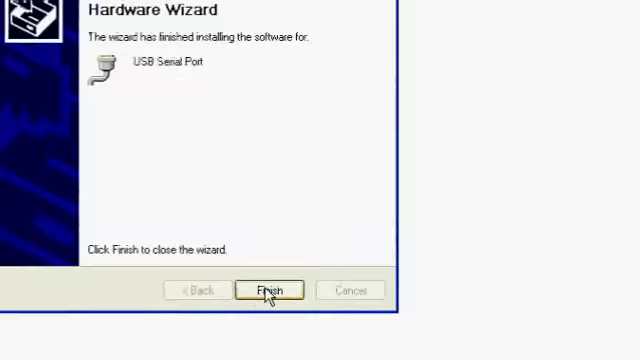
pyautogui.click(268, 290)
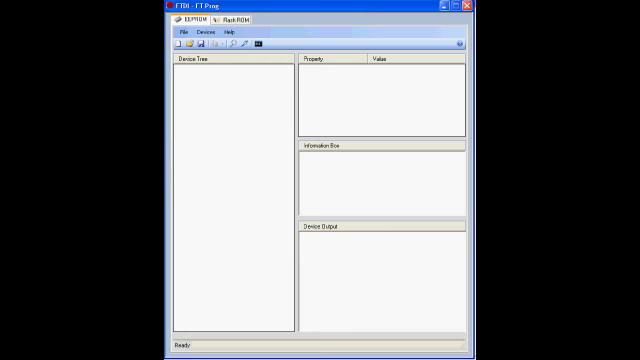
pyautogui.moveTo(400, 12)
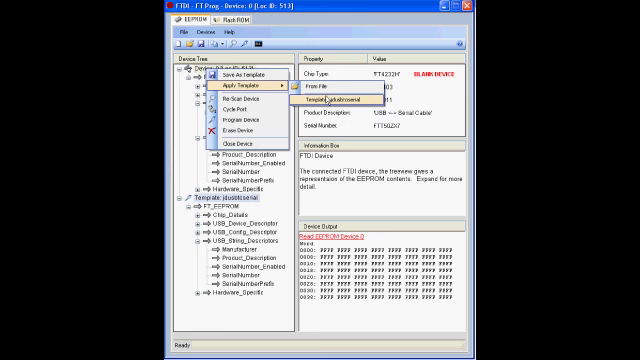
# Apply the loaded template's EEPROM settings to the connected FT4232H device.
pyautogui.click(266, 100)
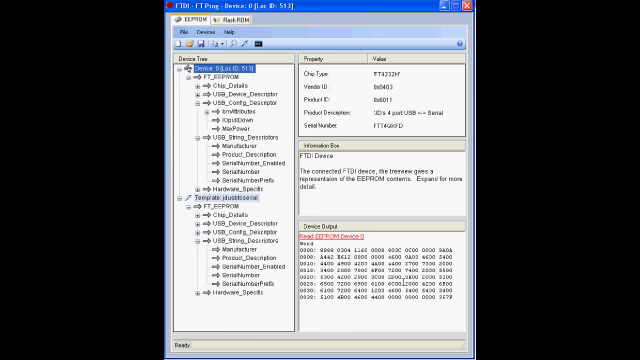